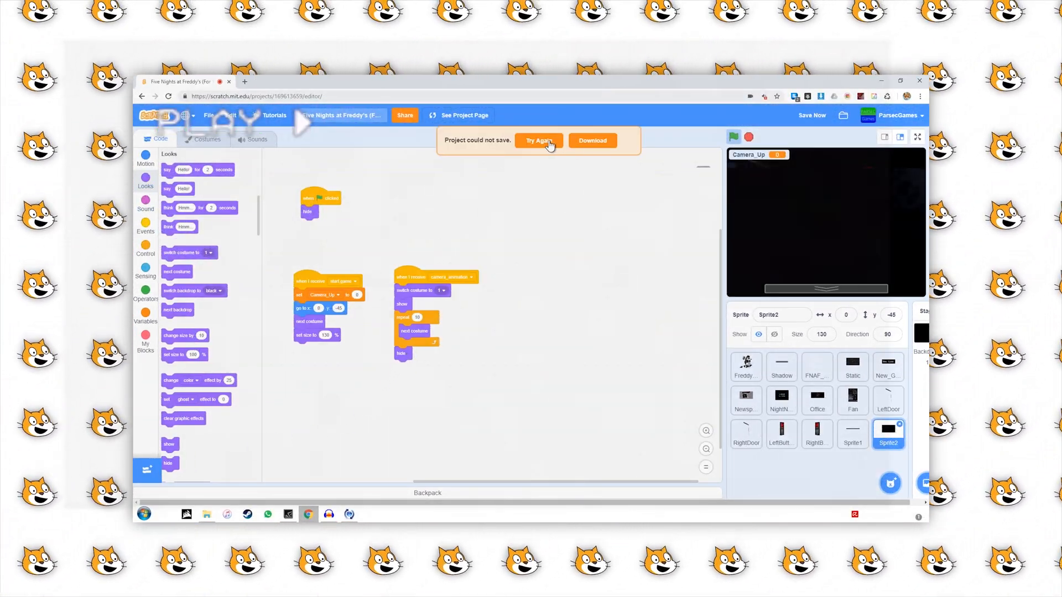
Retry saving after the 'Project could not save' warning until saving begins.
{"action": "left_click", "coordinate": [145, 313]}
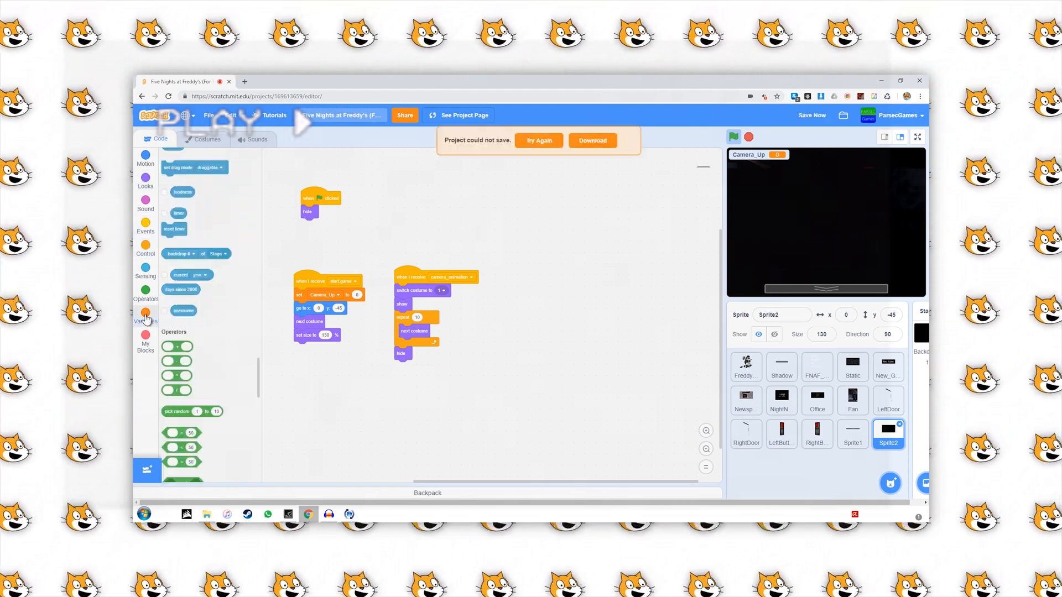
{"action": "left_click", "coordinate": [146, 318]}
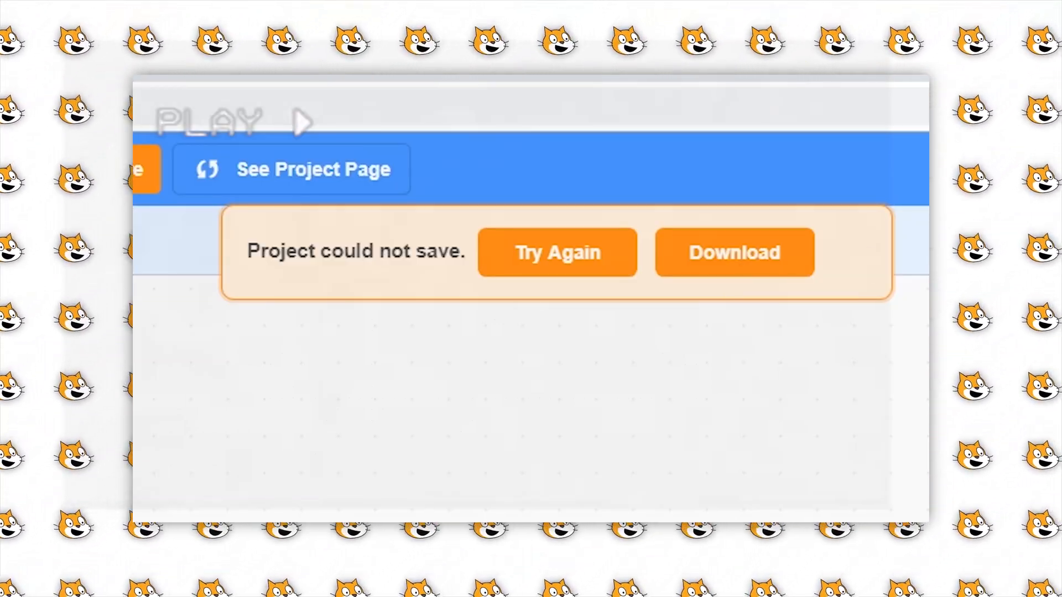
{"action": "left_click", "coordinate": [557, 252]}
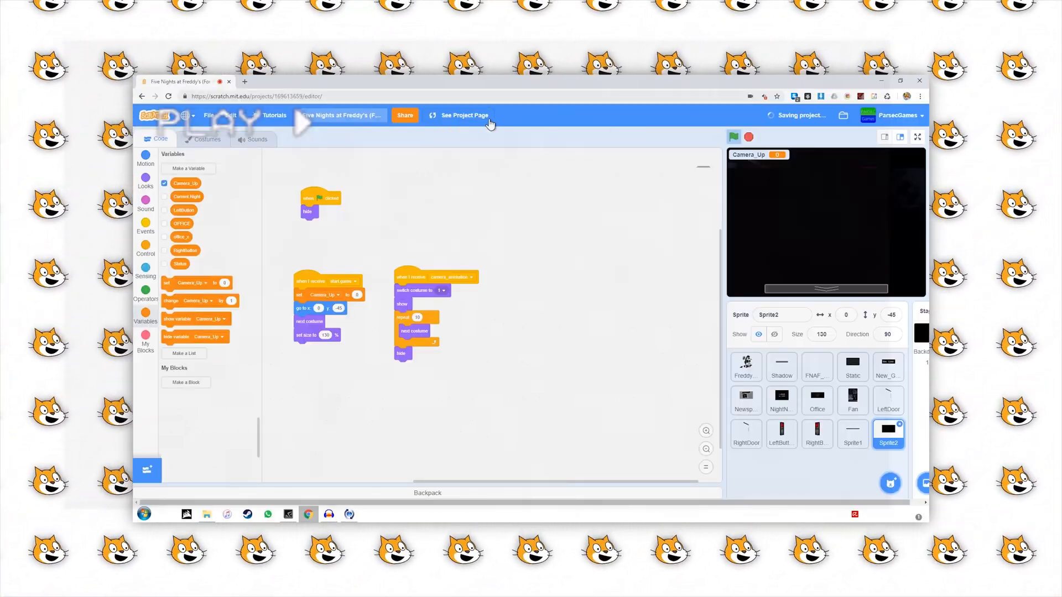
{"action": "left_click", "coordinate": [745, 137]}
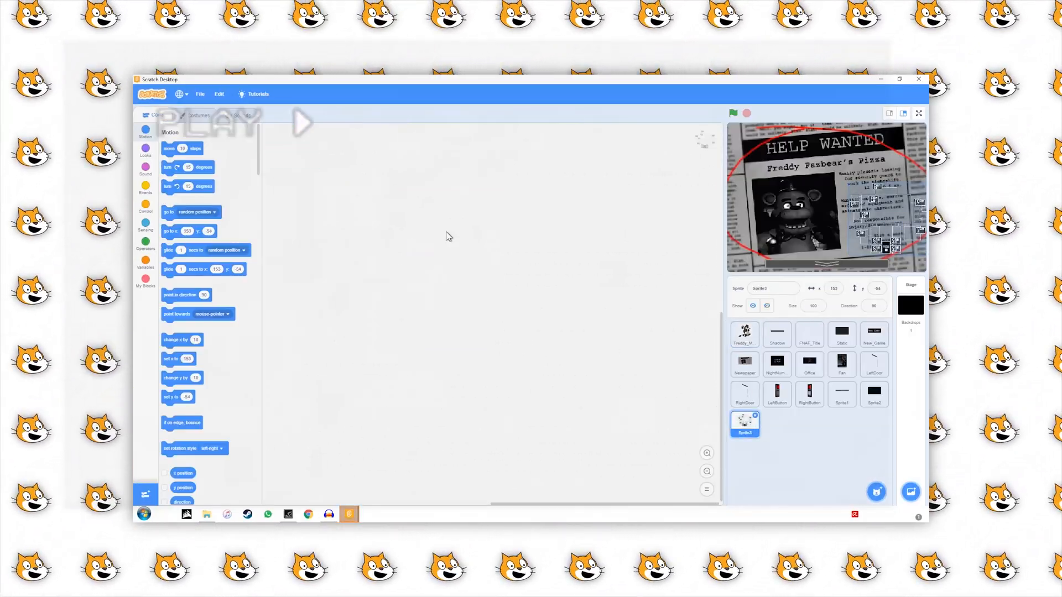
View Sprite3's Complete_Map camera costume, then return to its empty scripts.
{"action": "left_click", "coordinate": [198, 114]}
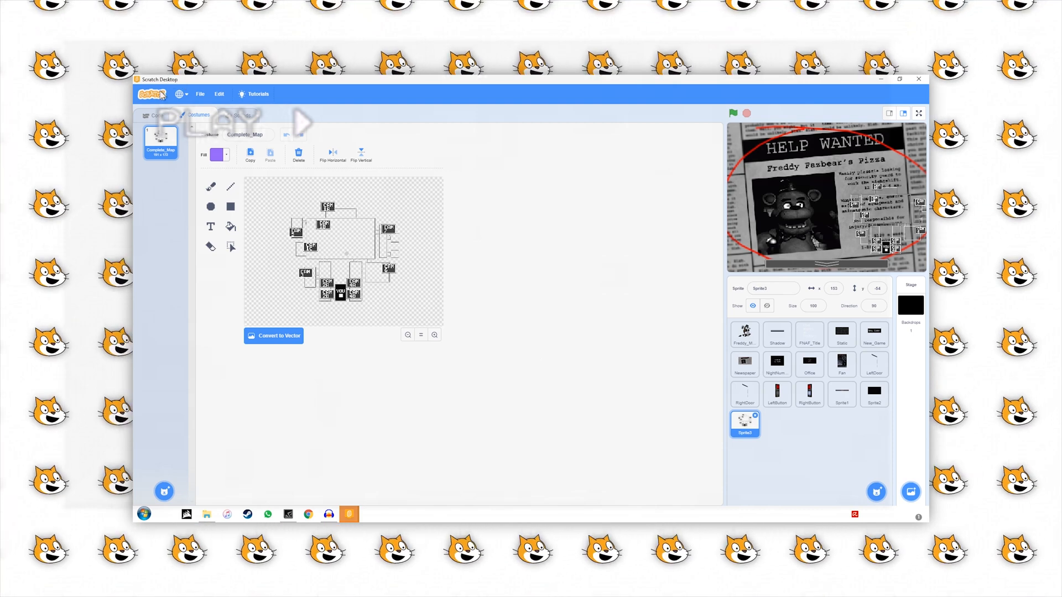
{"action": "left_click", "coordinate": [158, 114]}
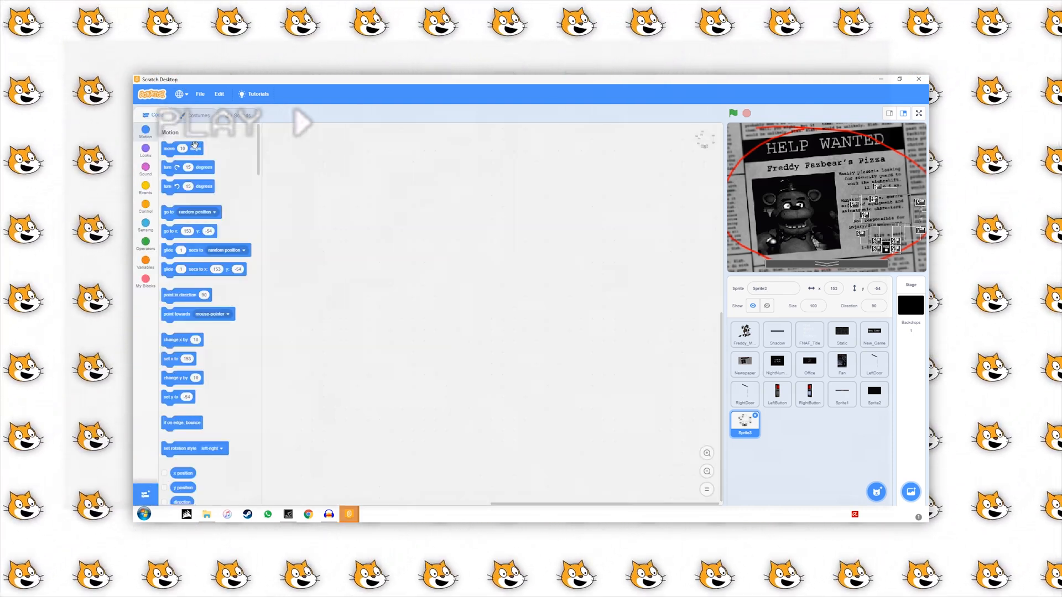